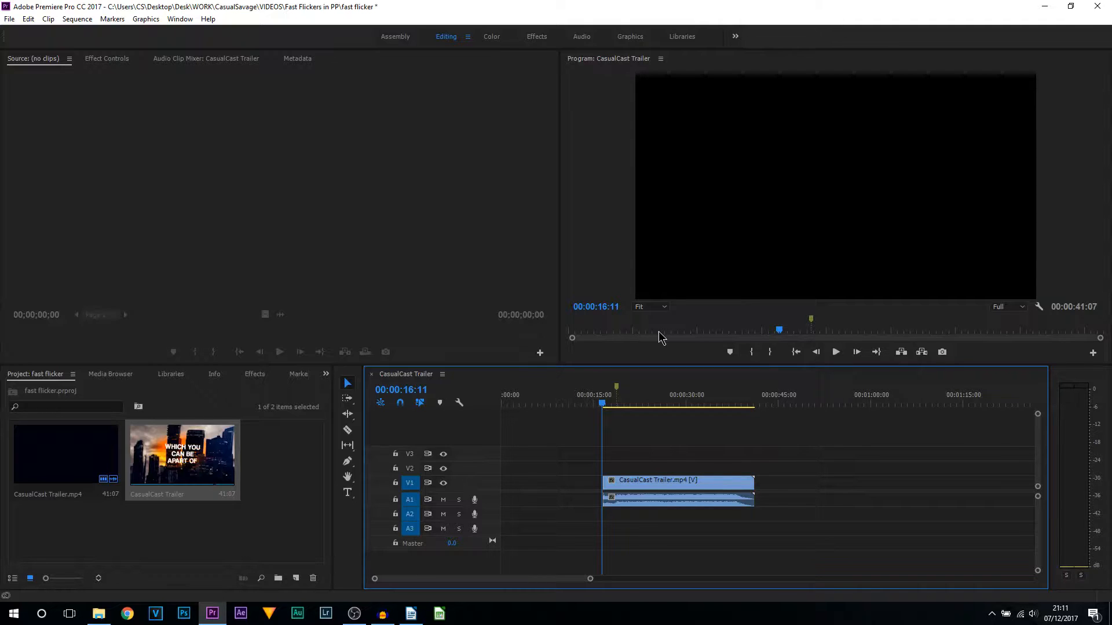
{"action": "mouse_move", "coordinate": [604, 386]}
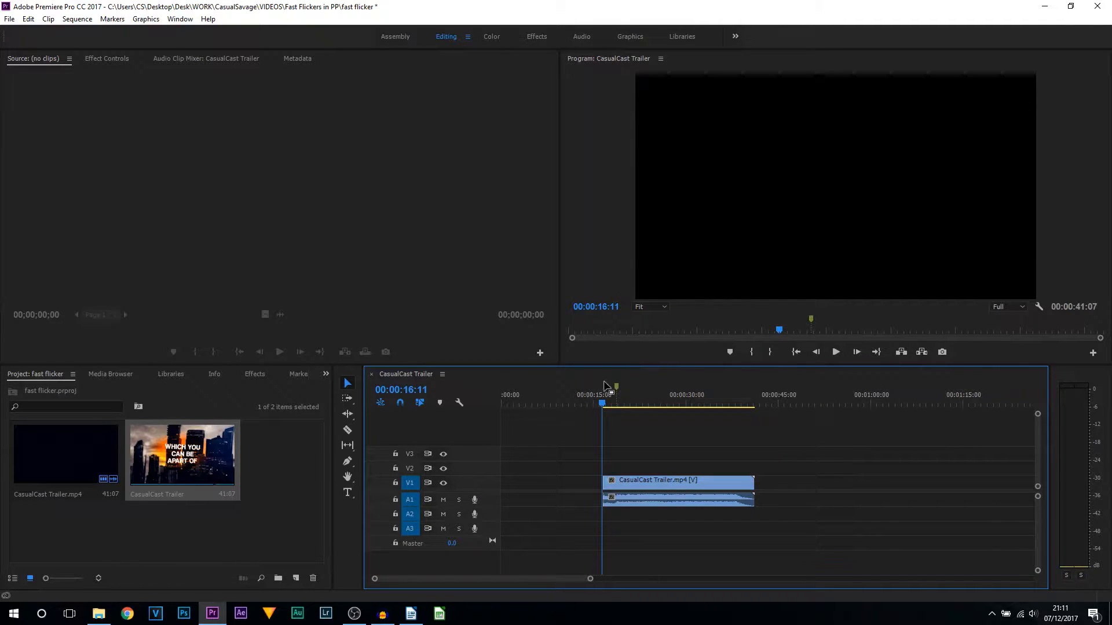
{"action": "mouse_move", "coordinate": [573, 373]}
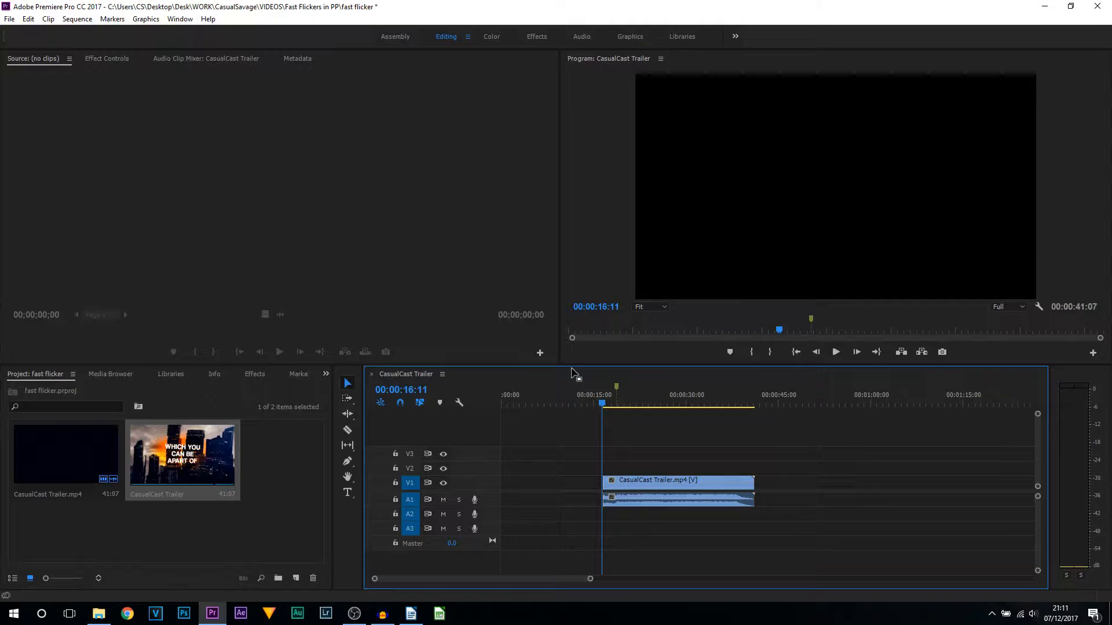
{"action": "mouse_move", "coordinate": [666, 445]}
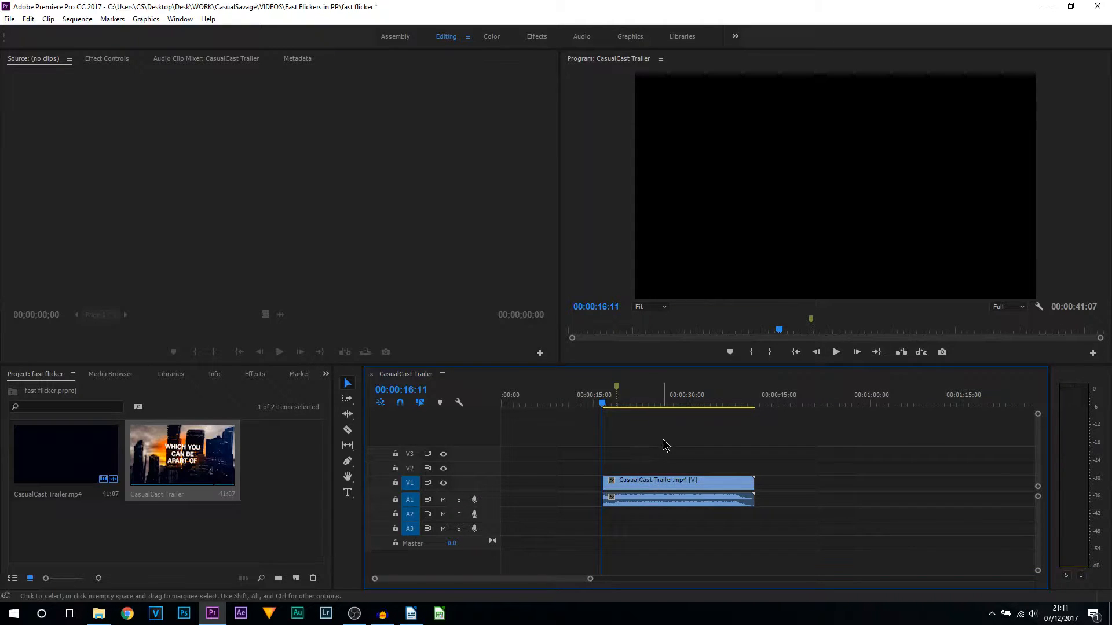
{"action": "mouse_move", "coordinate": [836, 352]}
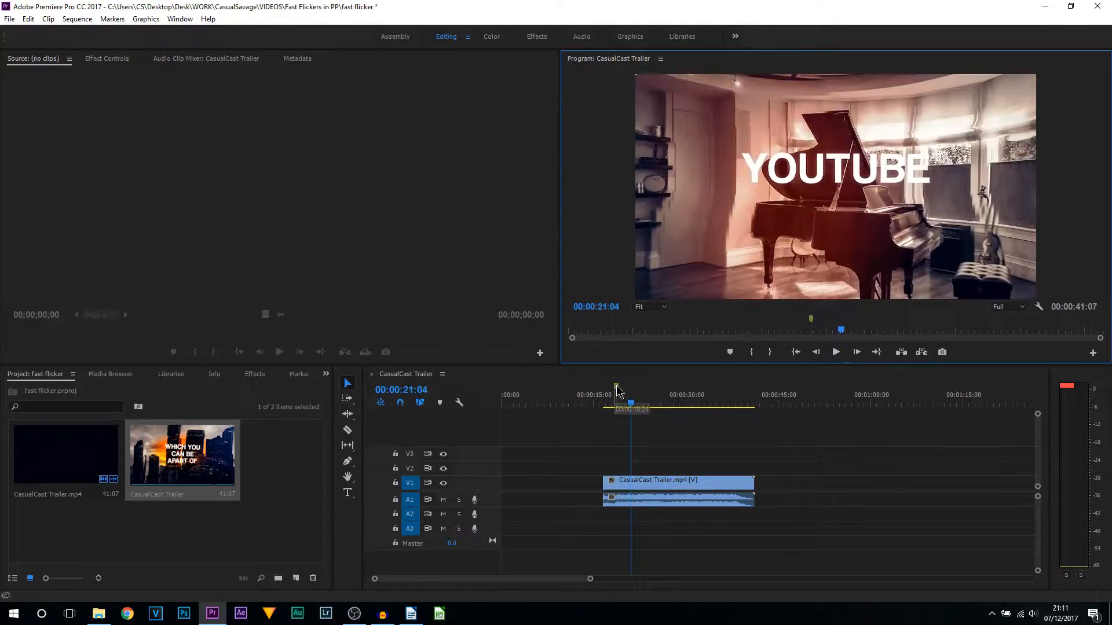
Move the playhead to the marker near the 20-second mark of the trailer.
{"action": "left_click", "coordinate": [617, 391]}
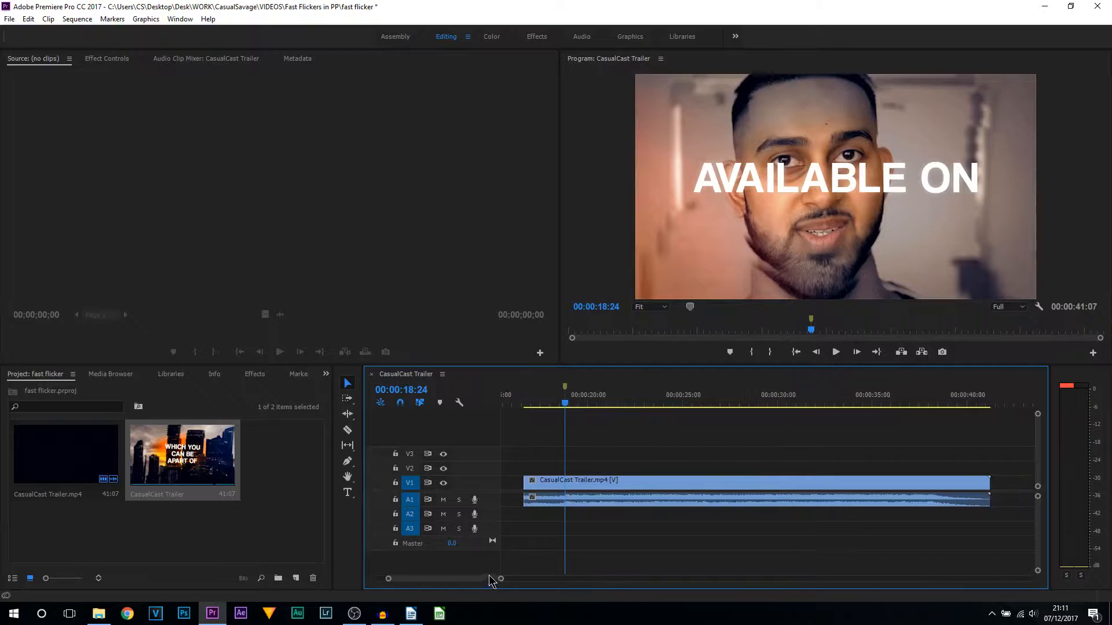
{"action": "mouse_move", "coordinate": [199, 476]}
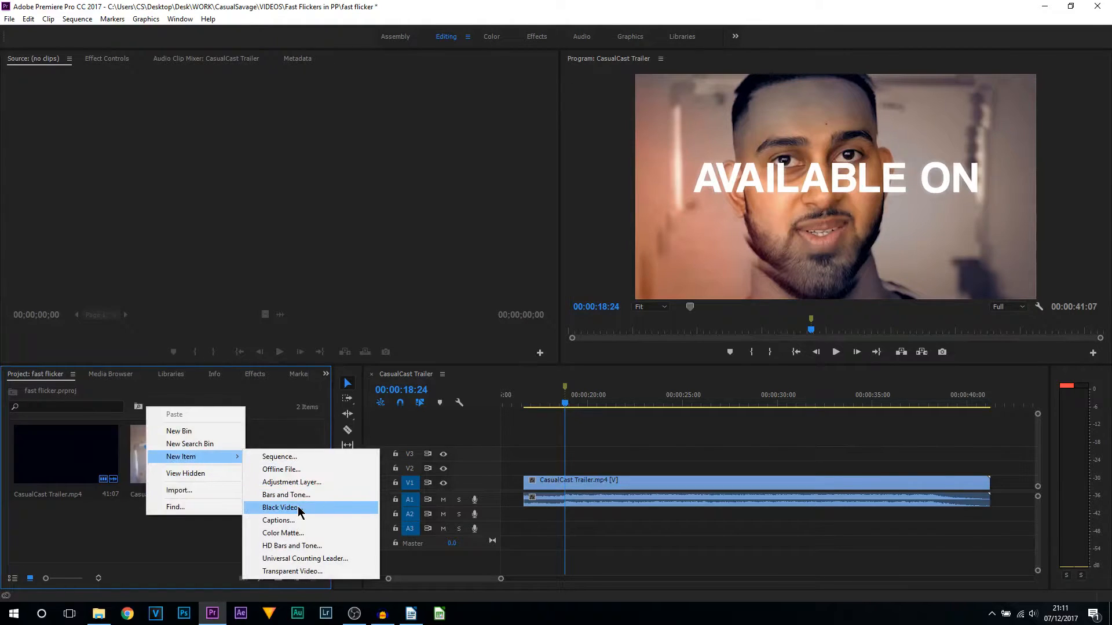
Create a new 1920×1080, 30 fps Black Video item in the project.
{"action": "left_click", "coordinate": [279, 509]}
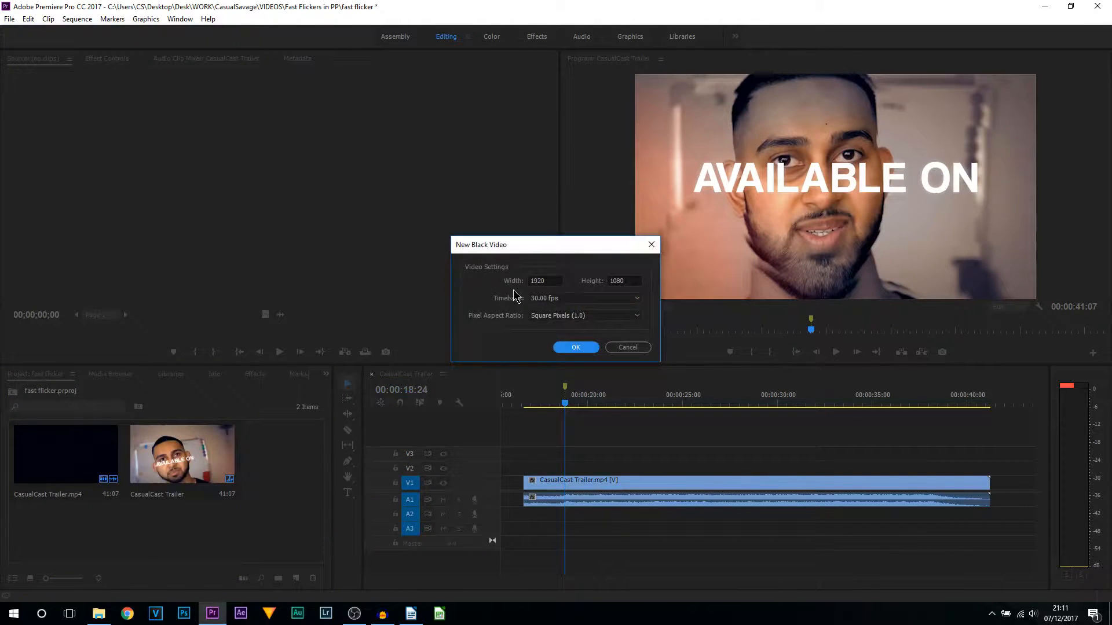
{"action": "mouse_move", "coordinate": [611, 291]}
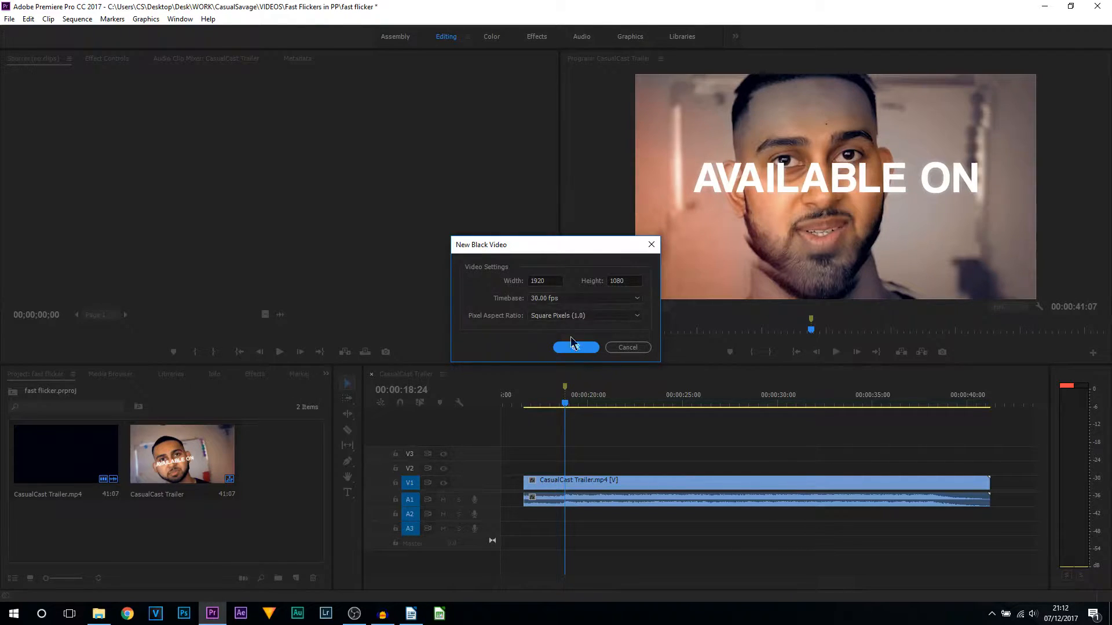
{"action": "left_click", "coordinate": [576, 347]}
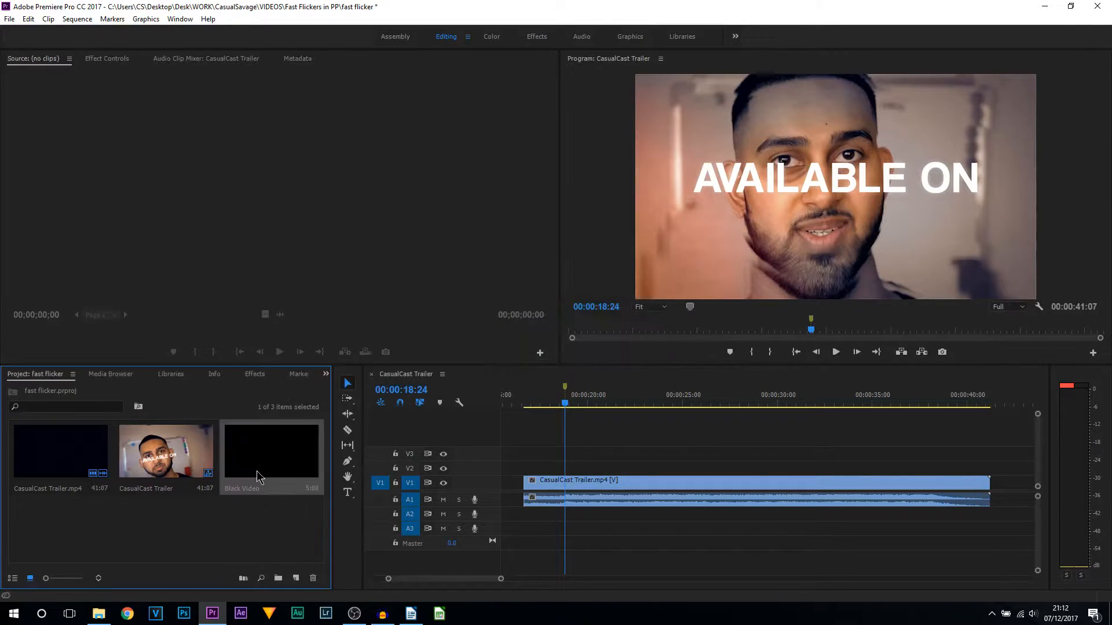
Place the Black Video on V2 at the marker and trim it to a one-frame flash.
{"action": "left_click_drag", "start_coordinate": [271, 451], "coordinate": [610, 465]}
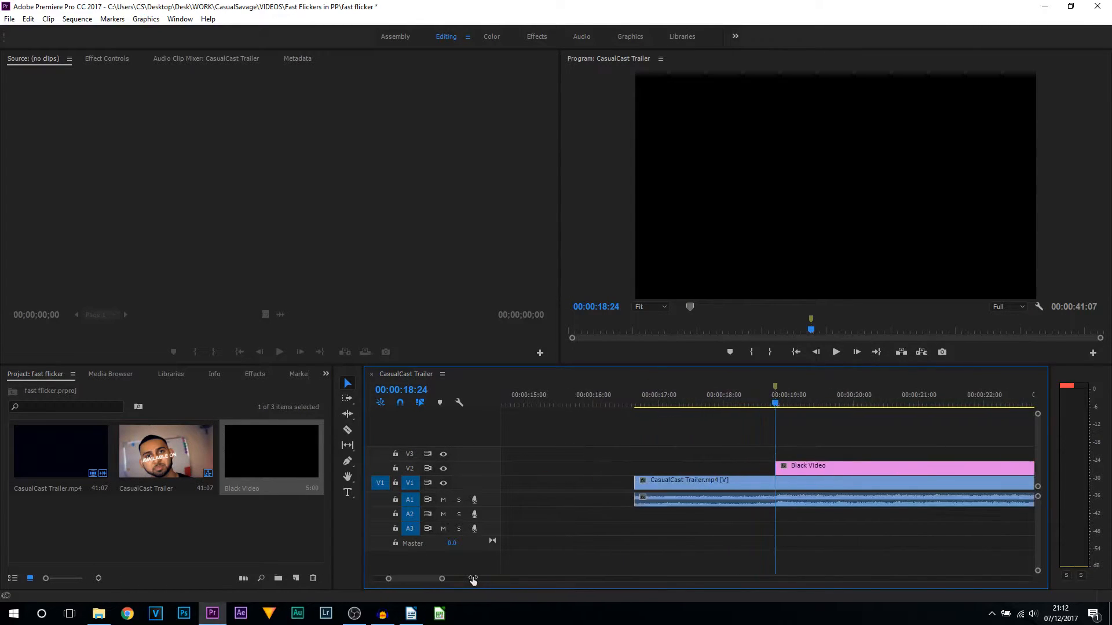
{"action": "left_click_drag", "start_coordinate": [471, 579], "coordinate": [413, 579]}
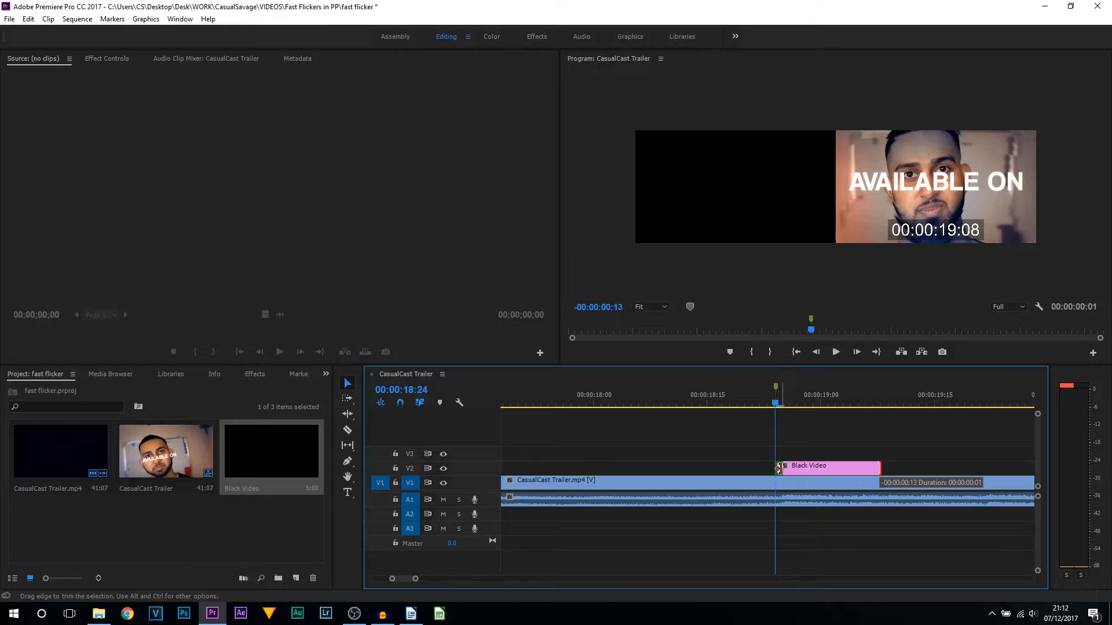
{"action": "left_click_drag", "start_coordinate": [778, 467], "coordinate": [791, 467]}
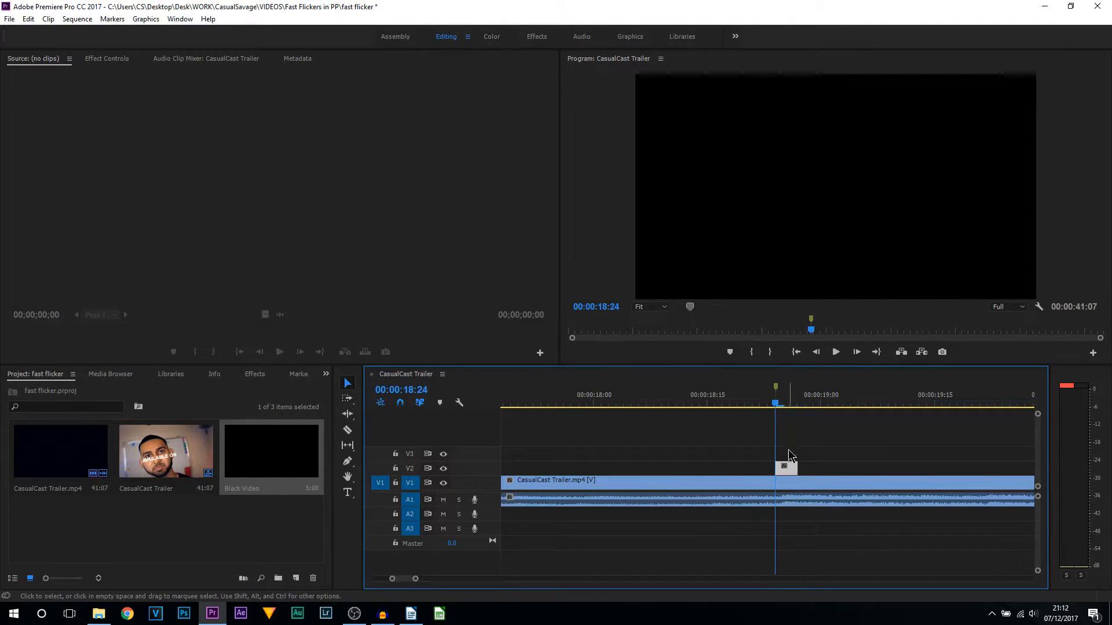
{"action": "left_click", "coordinate": [789, 406]}
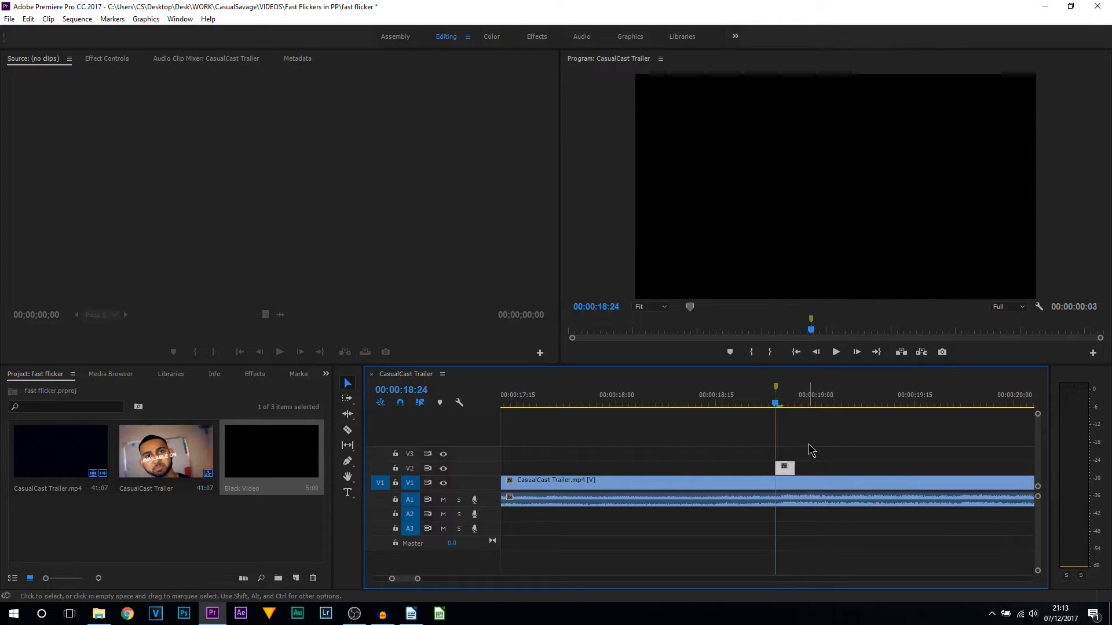
{"action": "mouse_move", "coordinate": [857, 352]}
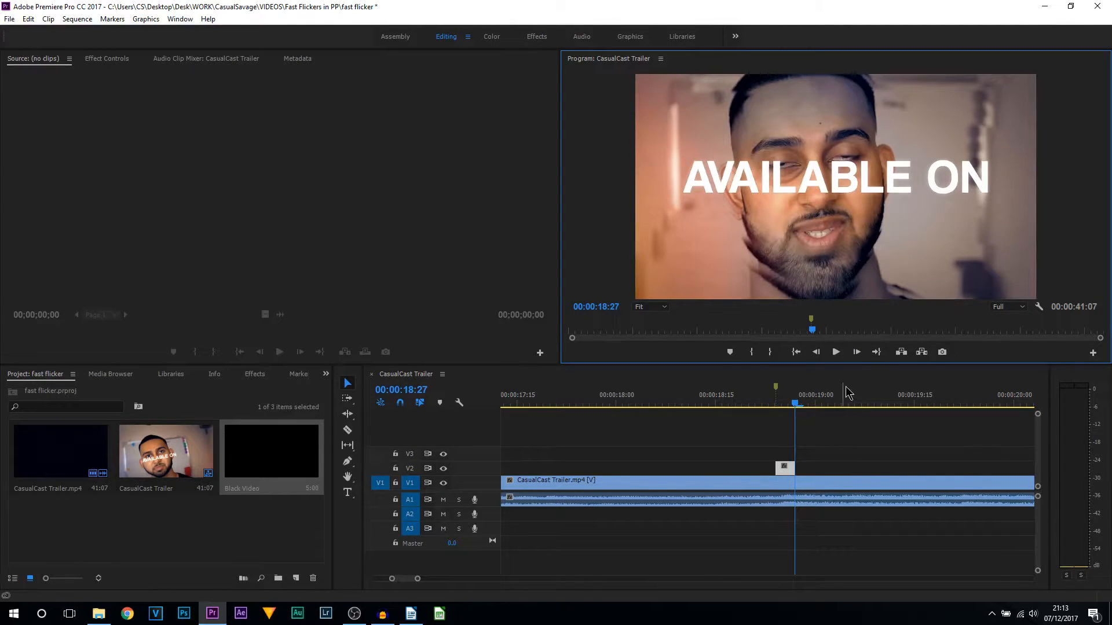
{"action": "mouse_move", "coordinate": [857, 352]}
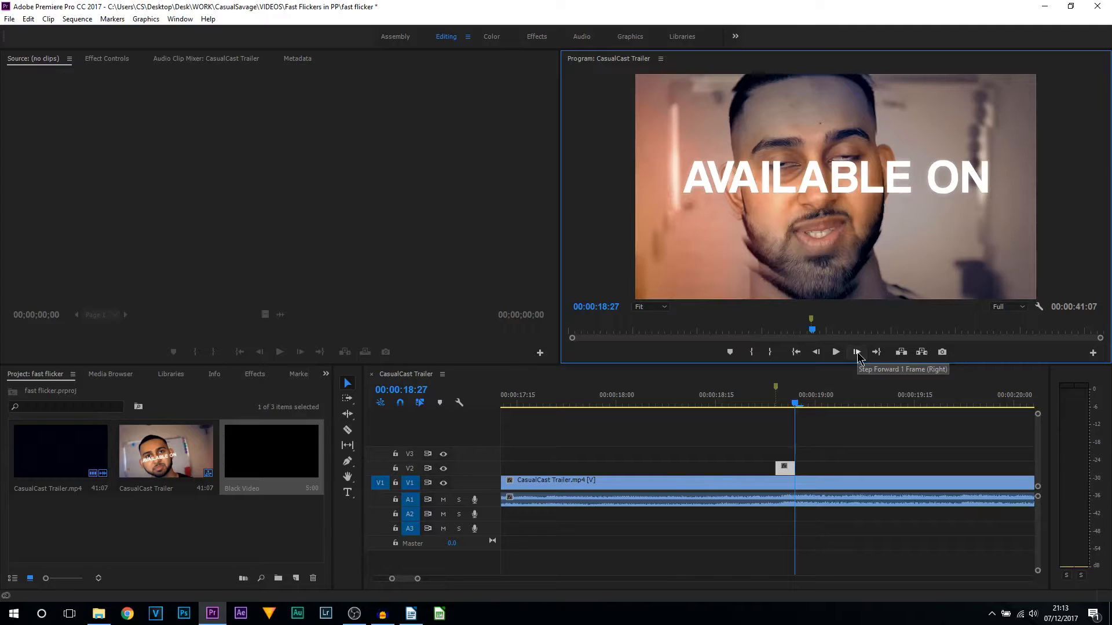
Step the current time forward one frame to space the next black flash.
{"action": "left_click", "coordinate": [857, 352]}
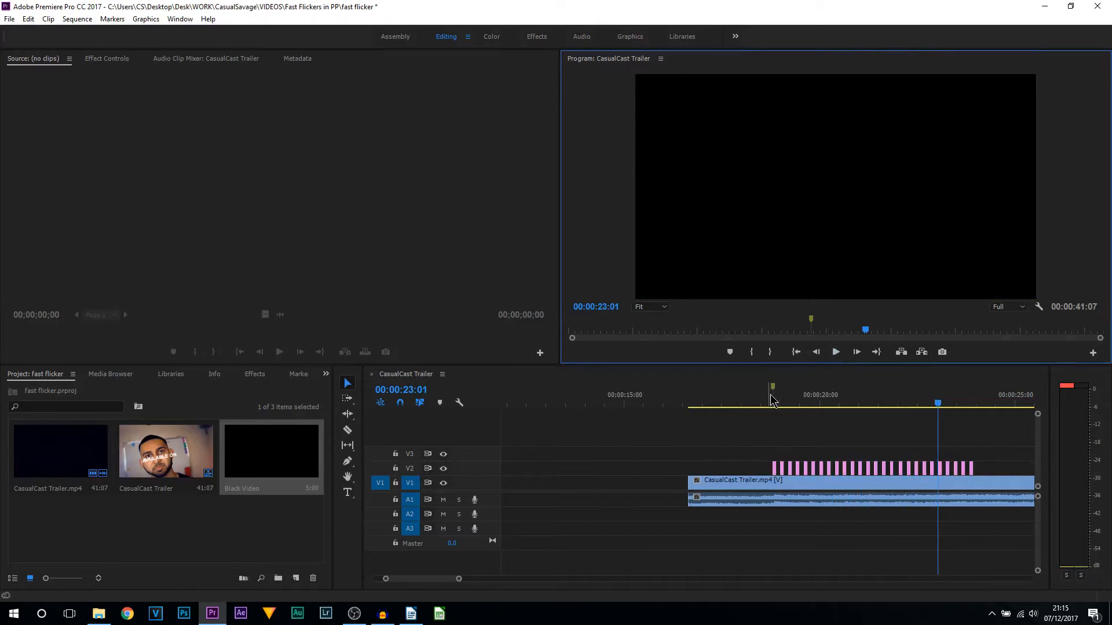
{"action": "left_click", "coordinate": [771, 403]}
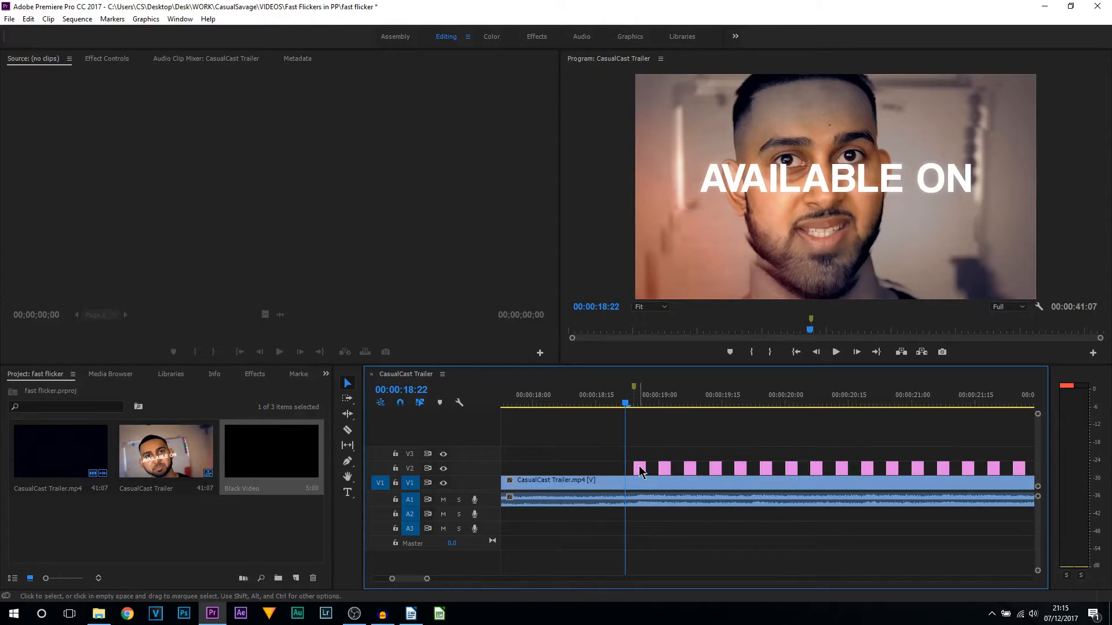
{"action": "mouse_move", "coordinate": [639, 470]}
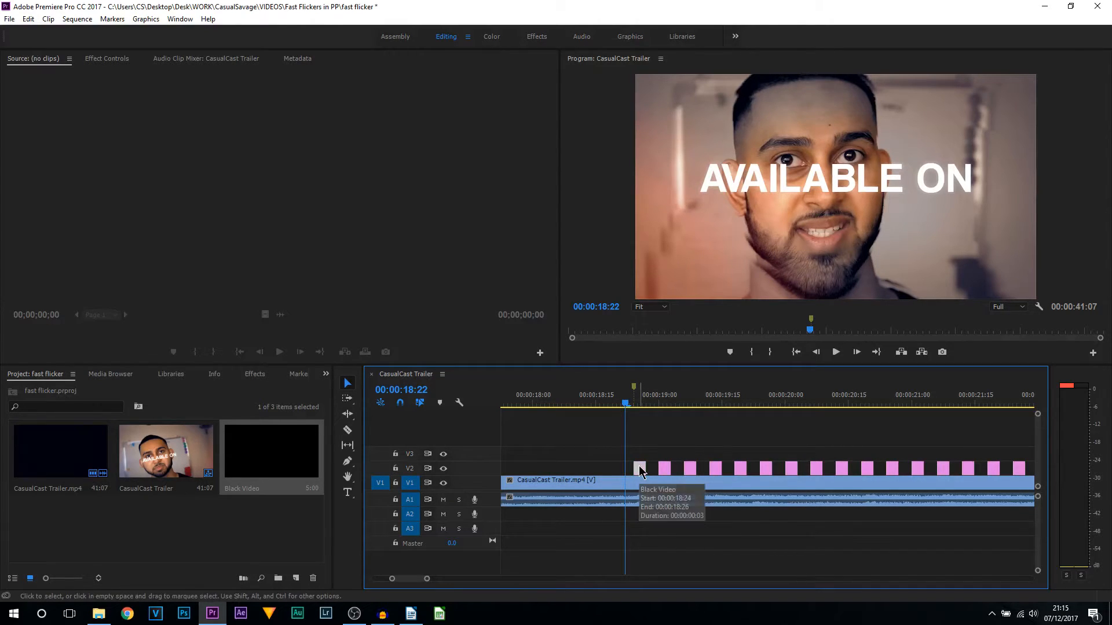
{"action": "left_click", "coordinate": [639, 469]}
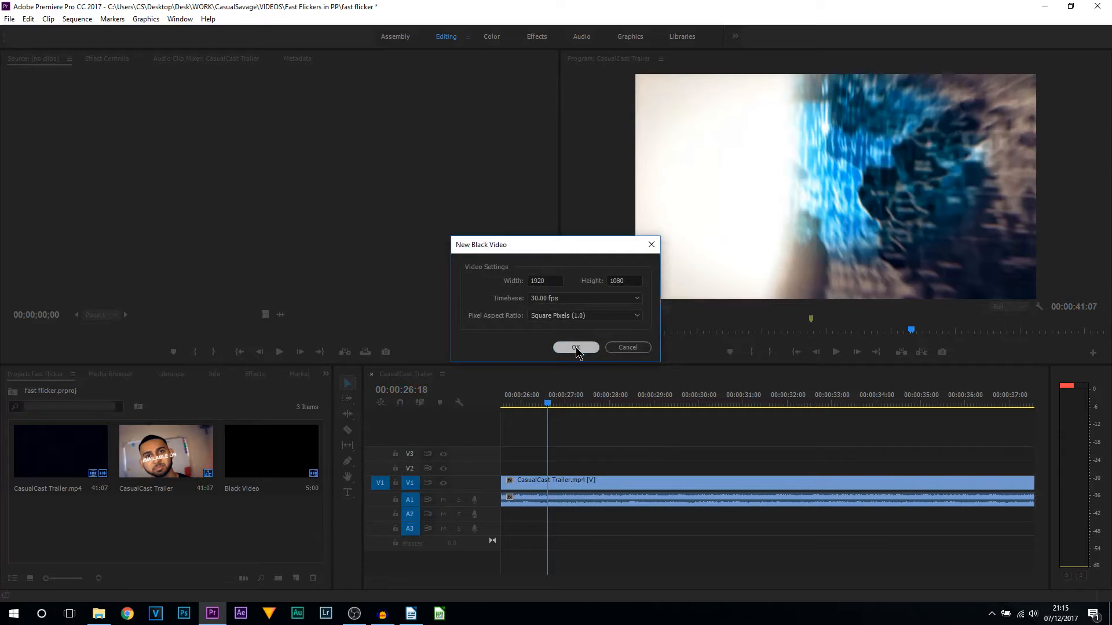
Add a second Black Video on V2 near 26:18 and split it a few frames in at 26:21.
{"action": "left_click", "coordinate": [576, 348]}
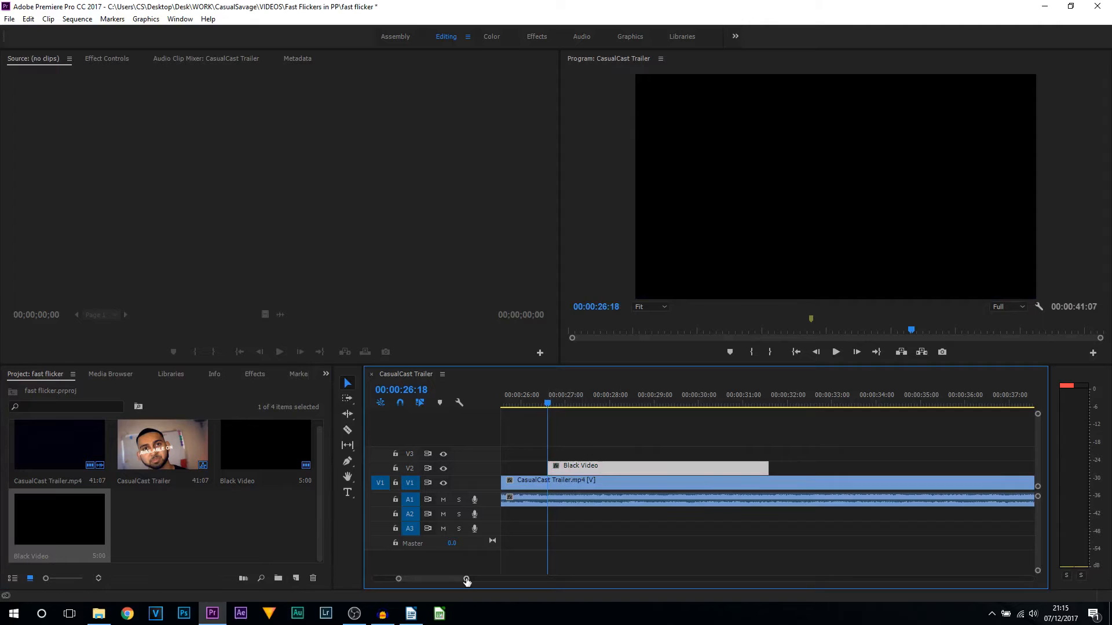
{"action": "left_click_drag", "start_coordinate": [467, 579], "coordinate": [428, 579]}
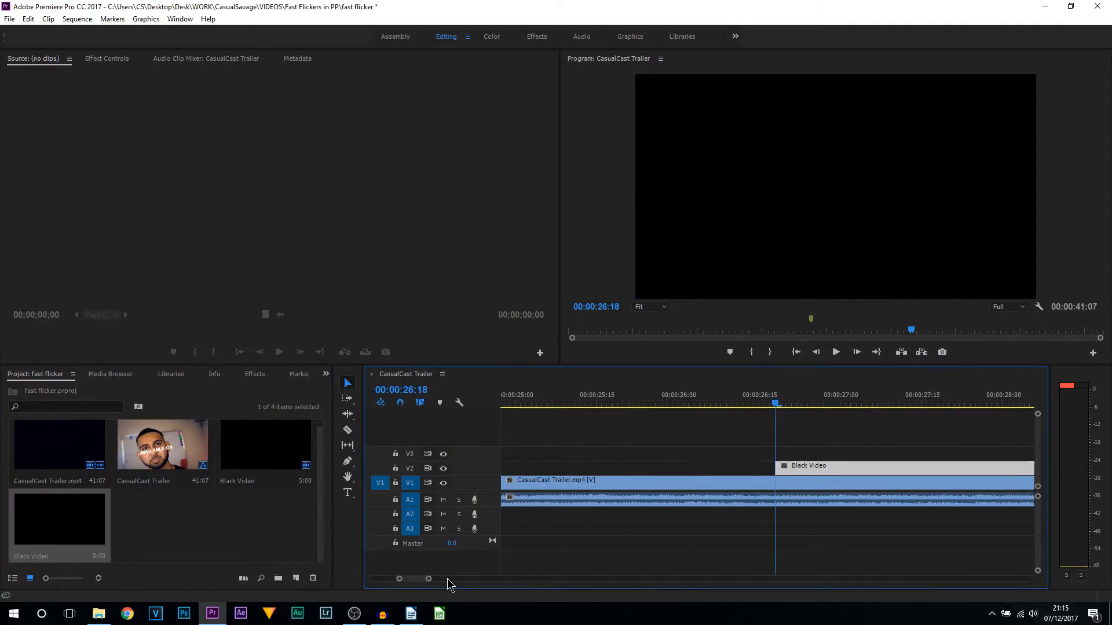
{"action": "mouse_move", "coordinate": [445, 563]}
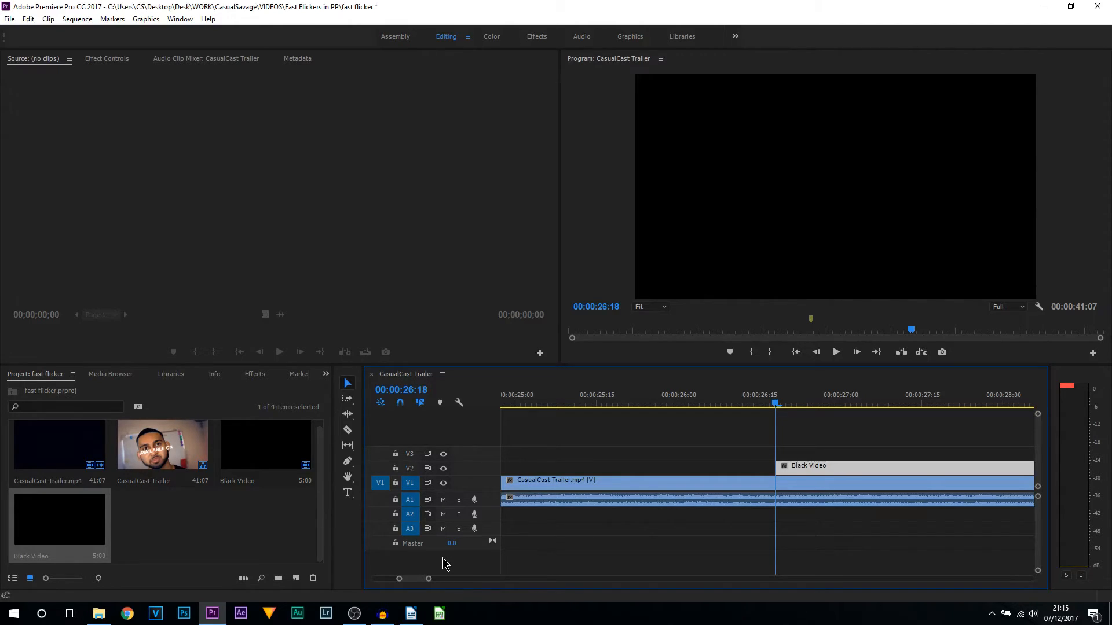
{"action": "mouse_move", "coordinate": [856, 357]}
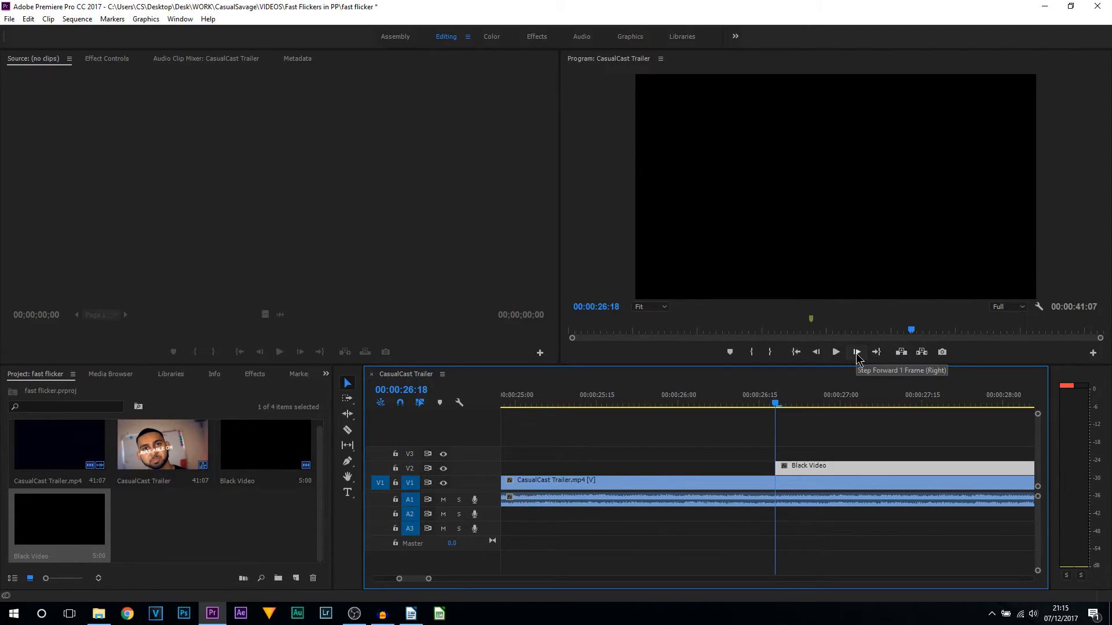
{"action": "left_click", "coordinate": [857, 352]}
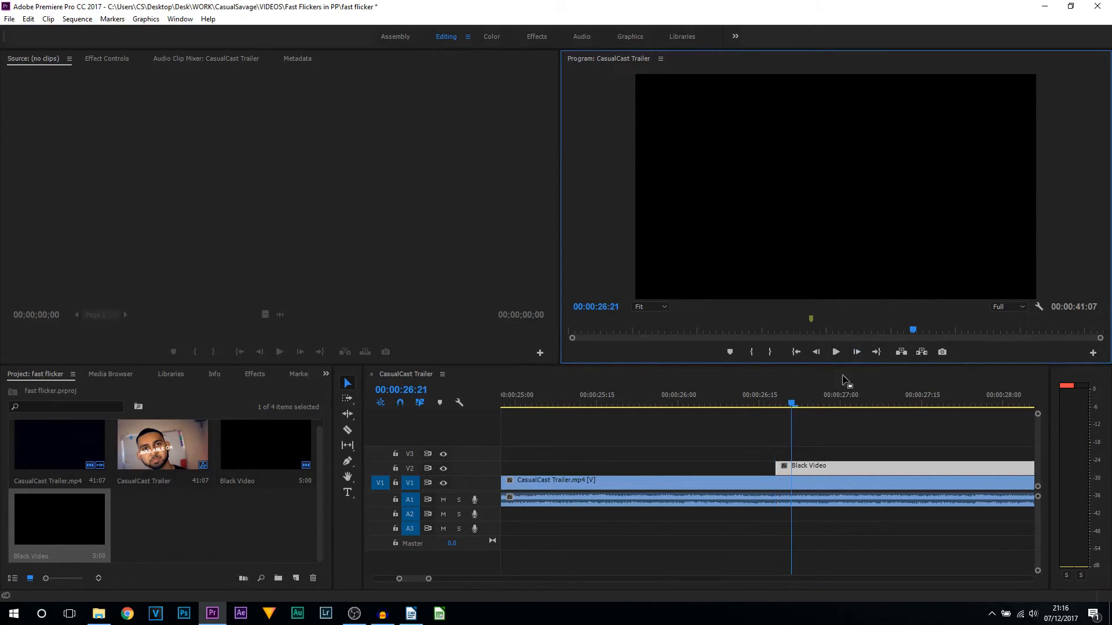
{"action": "left_click", "coordinate": [347, 429]}
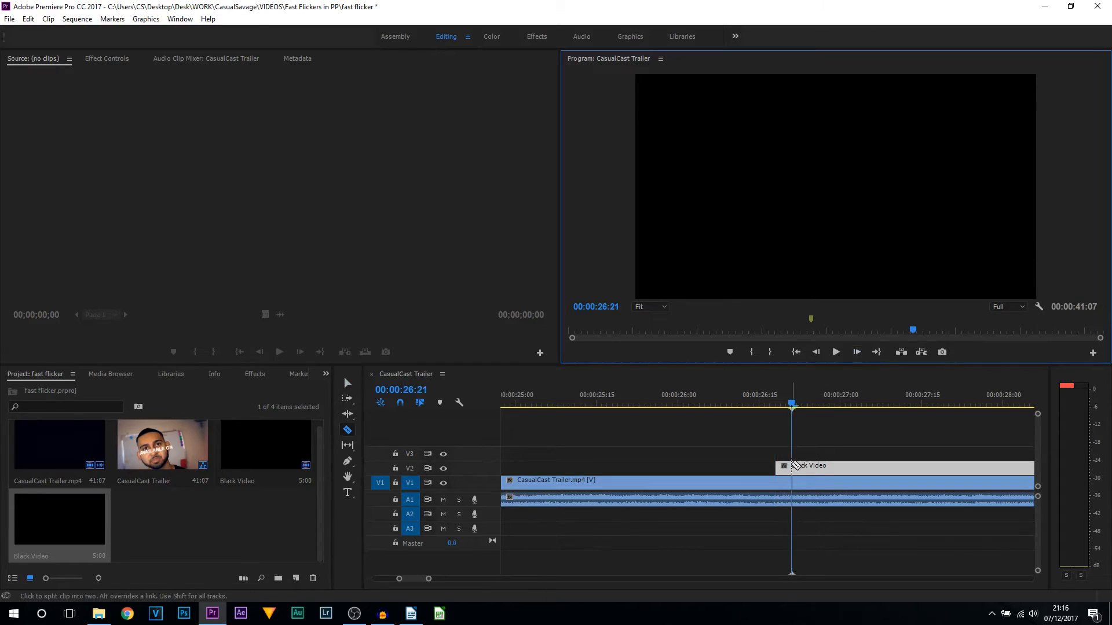